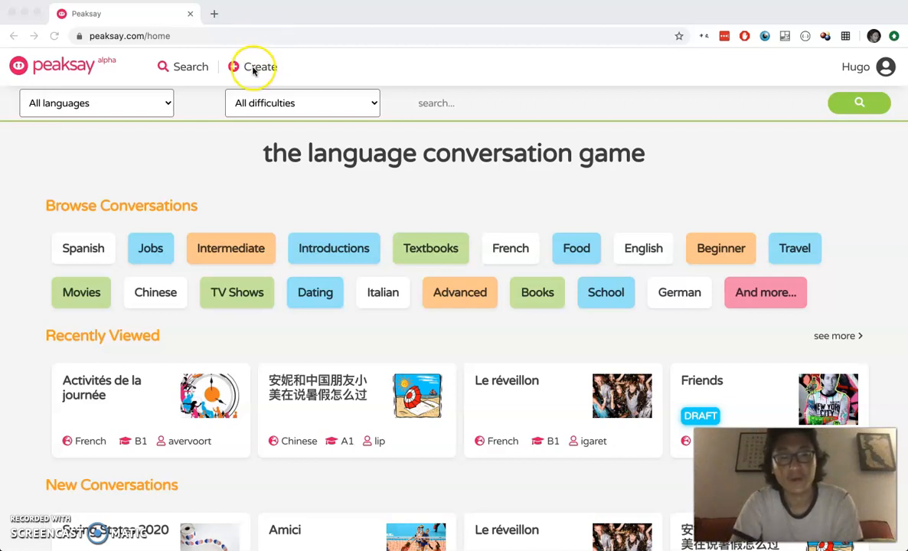
Step: Start a new conversation from Create in the top navigation
left_click(260, 67)
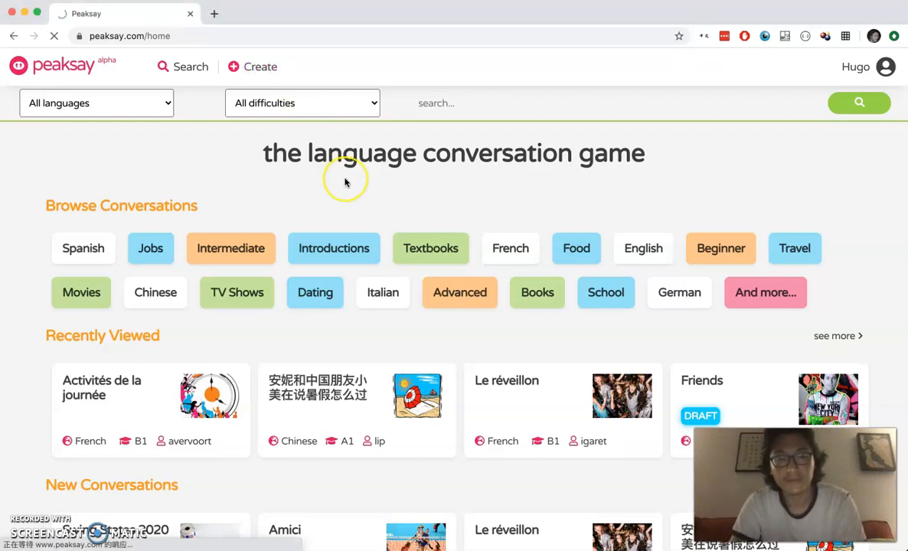
left_click(251, 67)
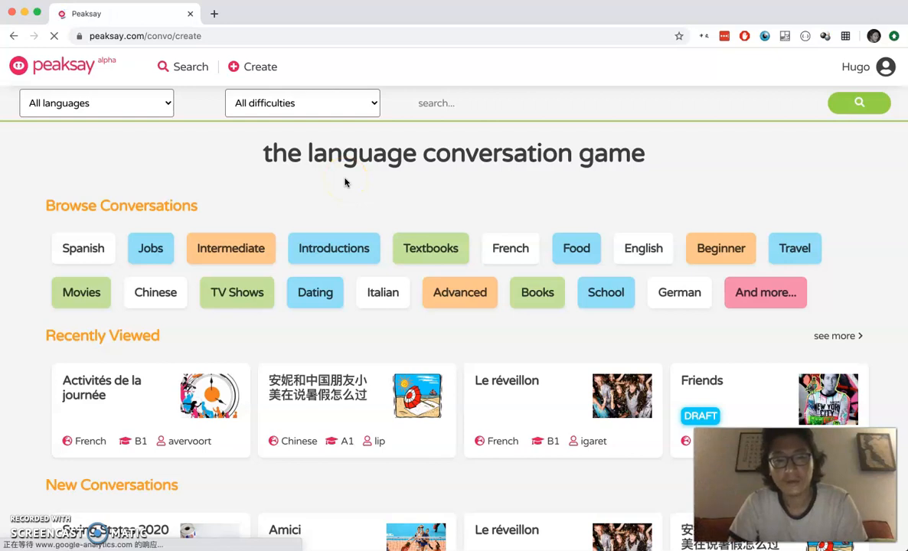
left_click(252, 67)
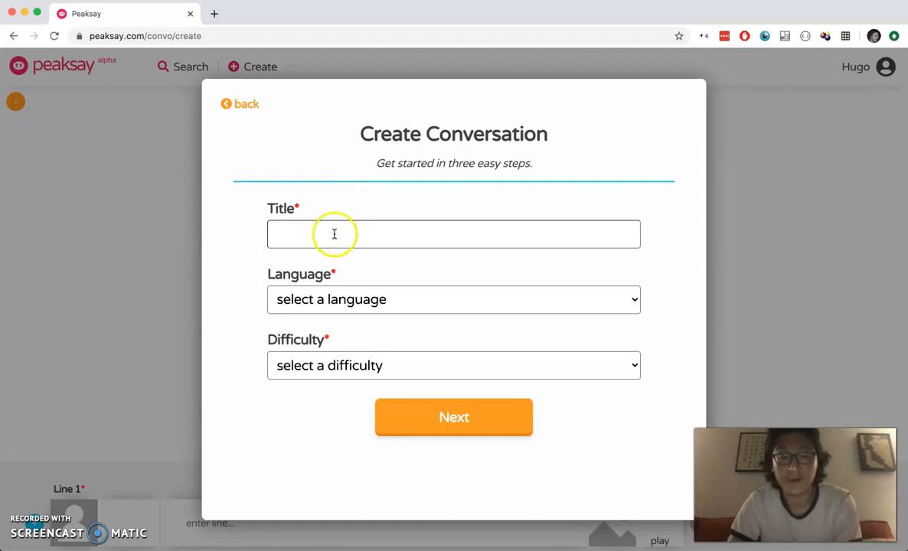
Step: Title the conversation 'Friends', language English, difficulty A2: Novice 2, and continue past the cover image
type("Friends")
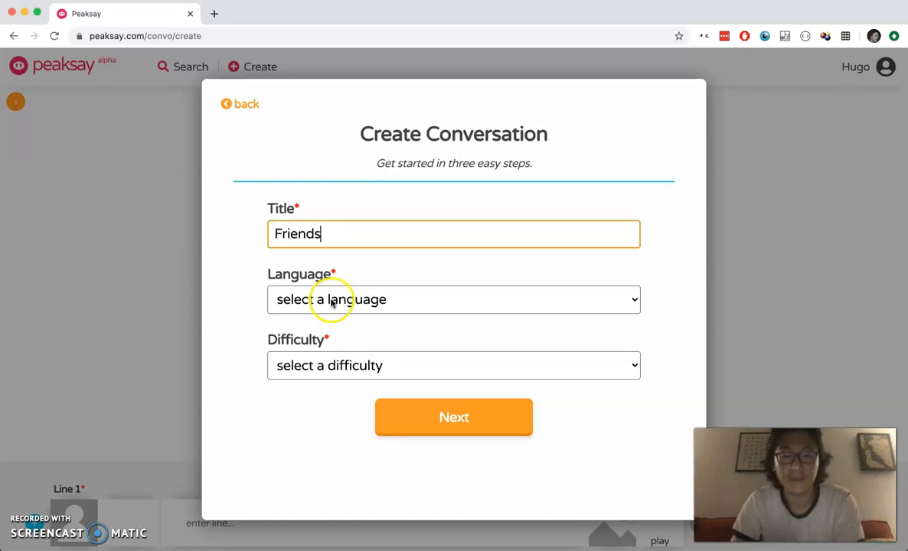
left_click(454, 299)
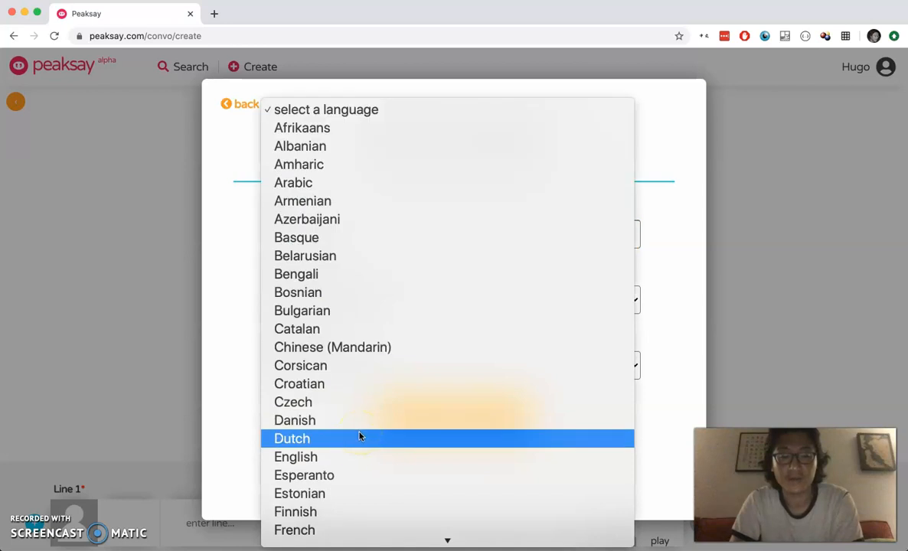
left_click(296, 457)
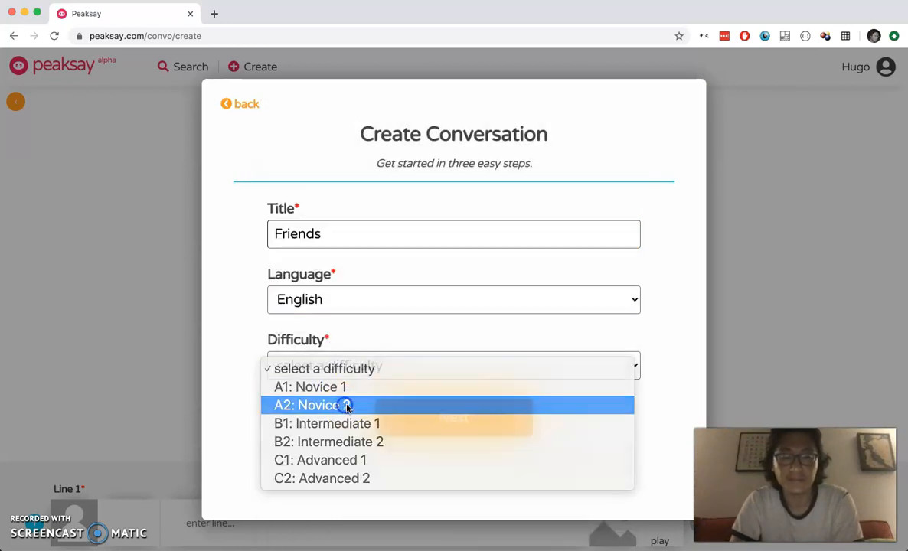
left_click(313, 405)
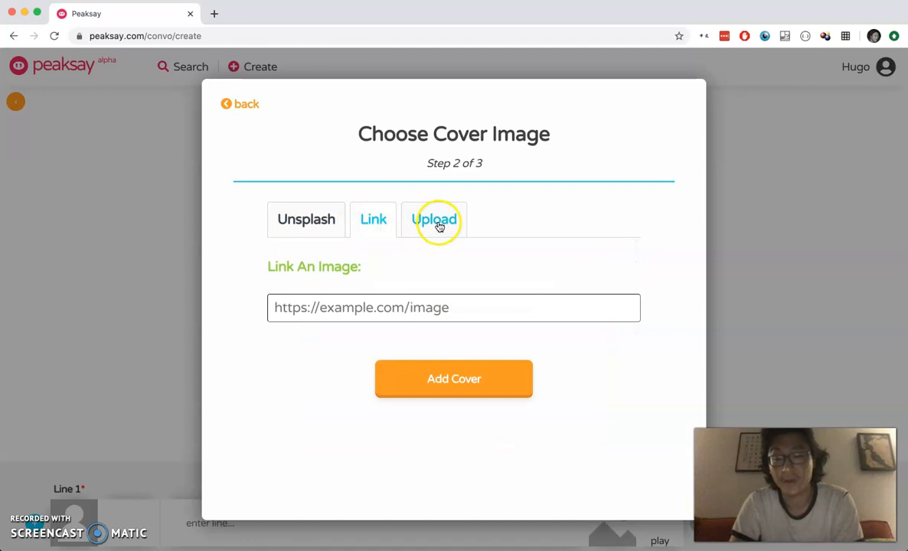
left_click(453, 378)
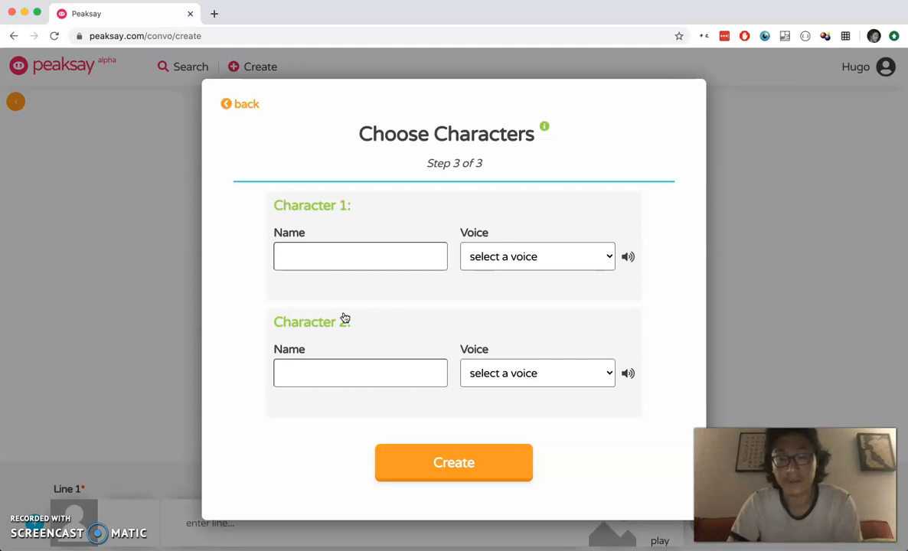
Step: Name the characters Joey and Rachel and give Joey the en-AU-Wavenet-B (male) voice, previewing it
type("Joey")
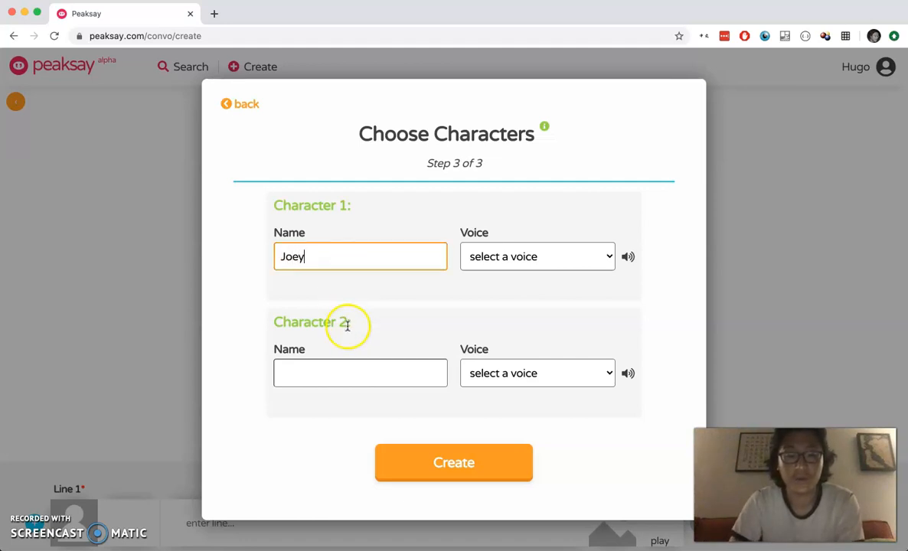
type("Rachel")
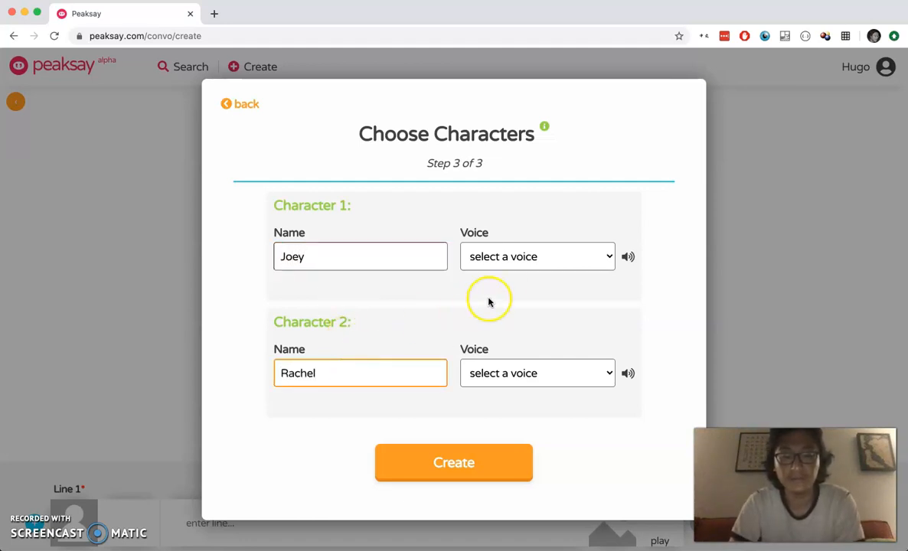
left_click(537, 257)
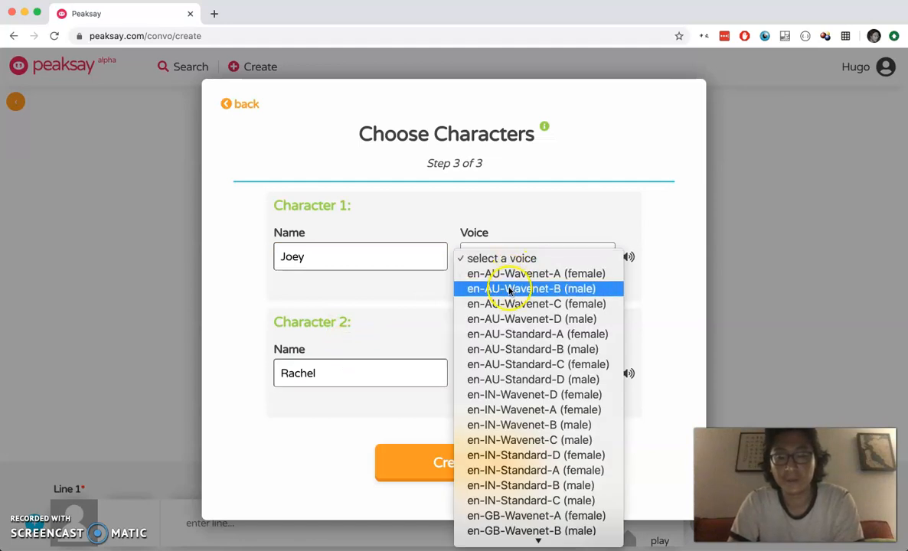
scroll("down", 3)
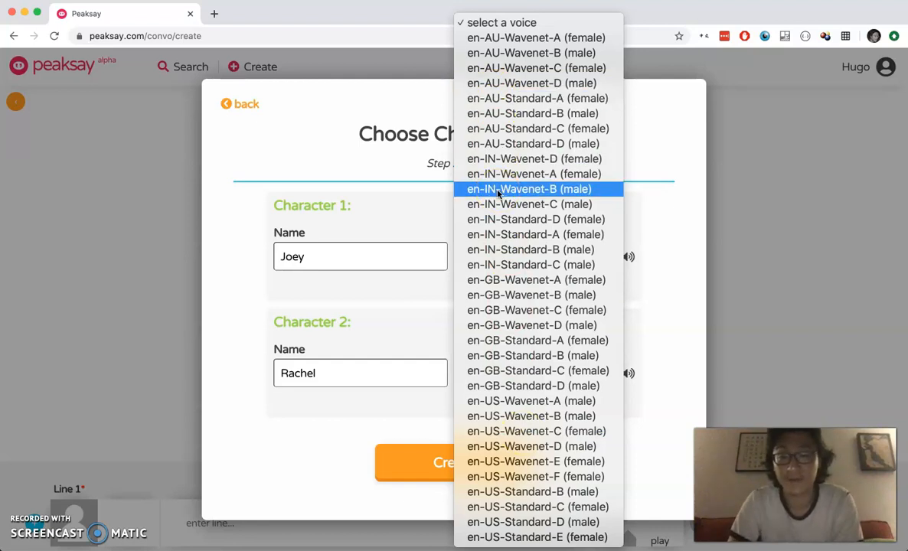
mouse_move(530, 52)
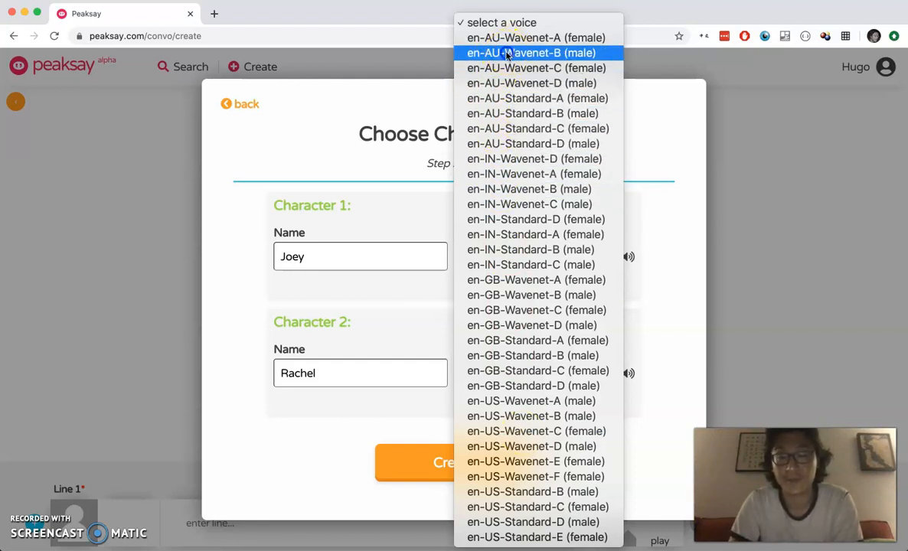
left_click(530, 52)
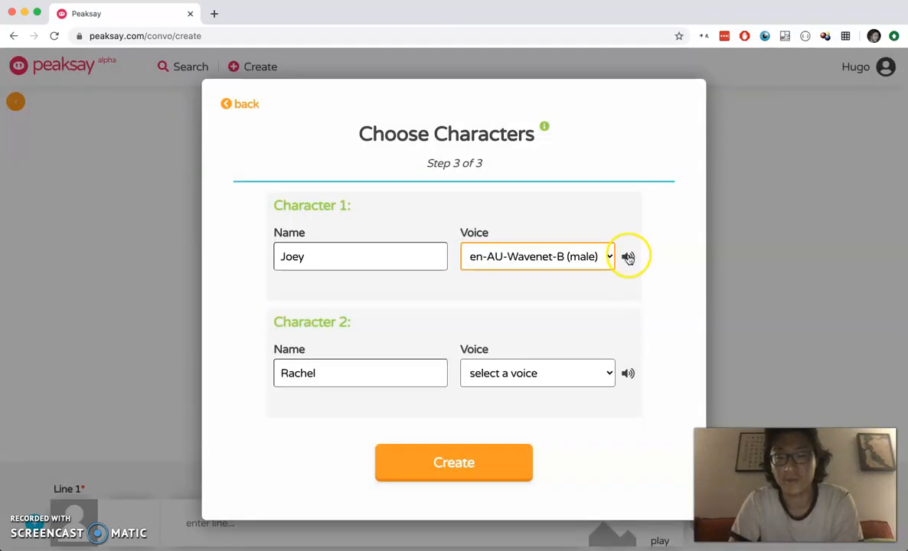
left_click(536, 374)
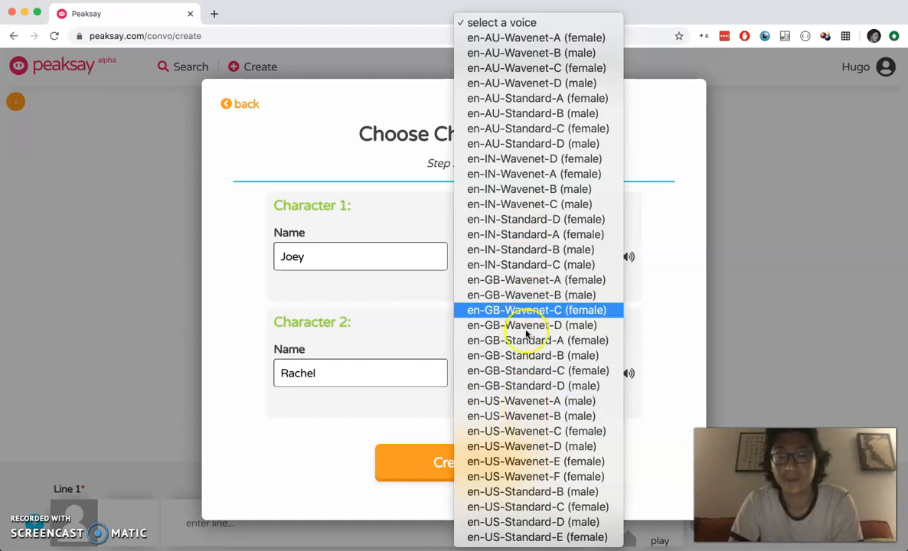
Step: Give Rachel the en-GB-Standard-A (female) voice and create the conversation
left_click(530, 340)
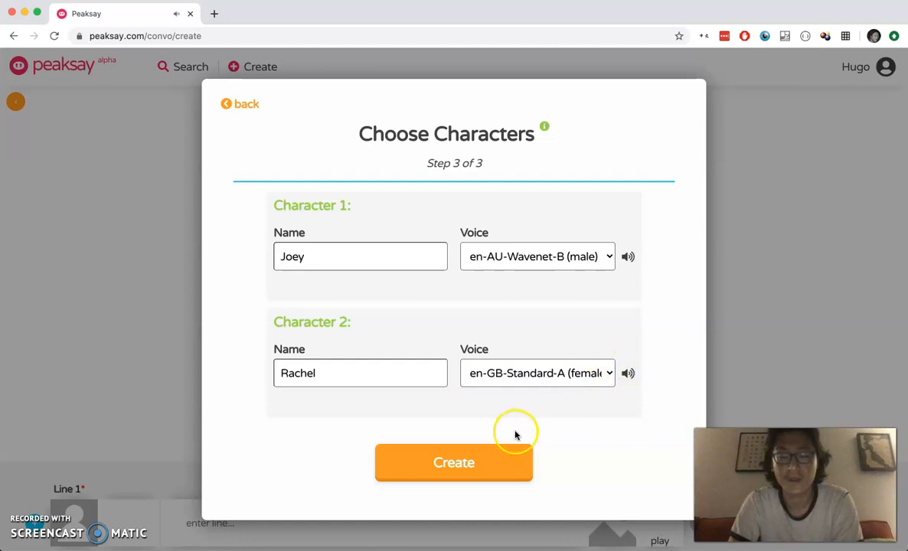
left_click(453, 462)
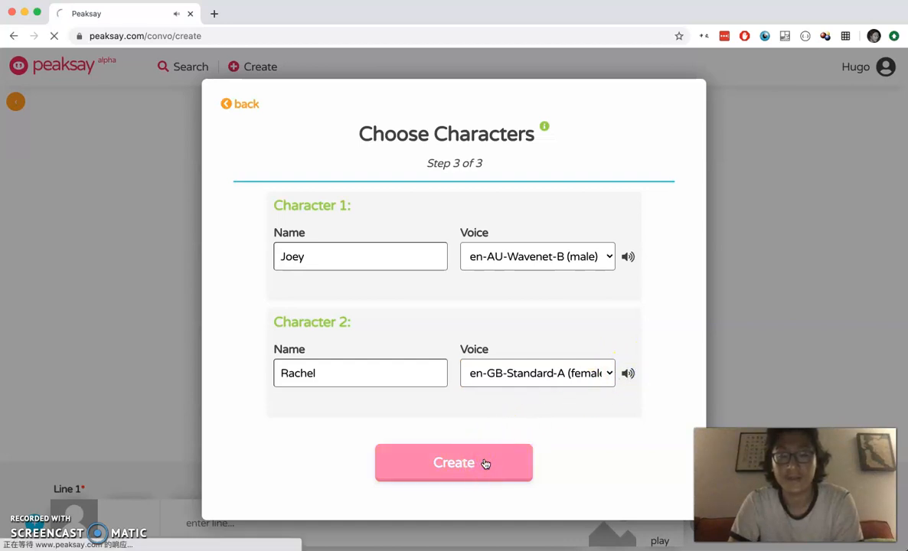
left_click(453, 462)
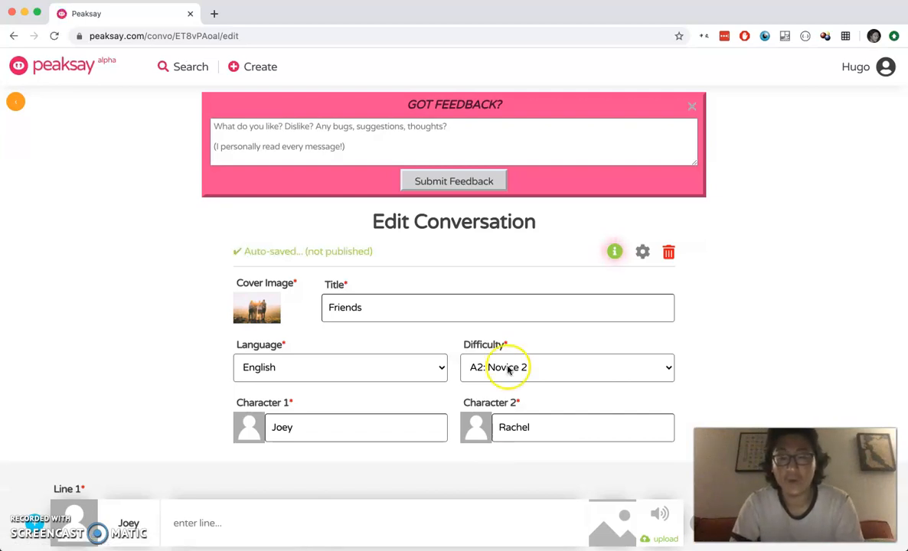
Step: Dismiss the feedback banner and attempt to publish the still-empty conversation
left_click(692, 106)
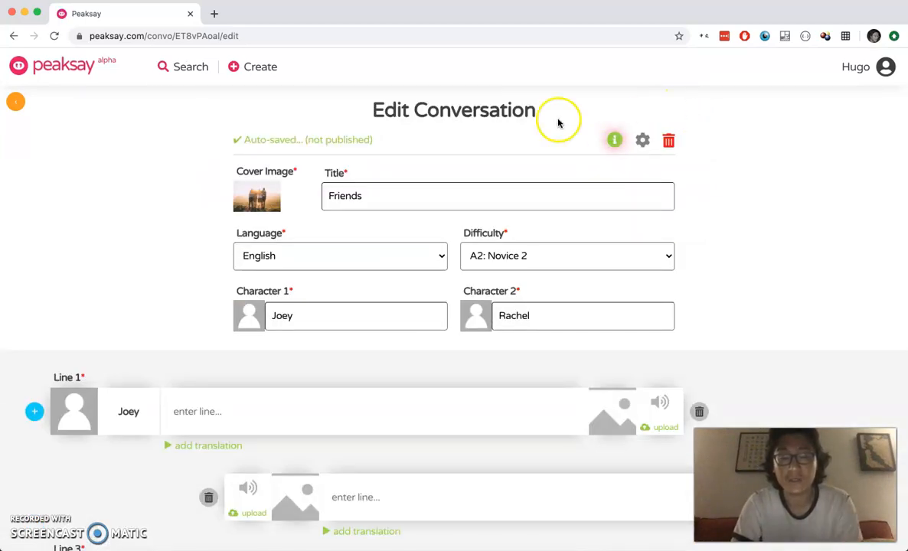
mouse_move(351, 139)
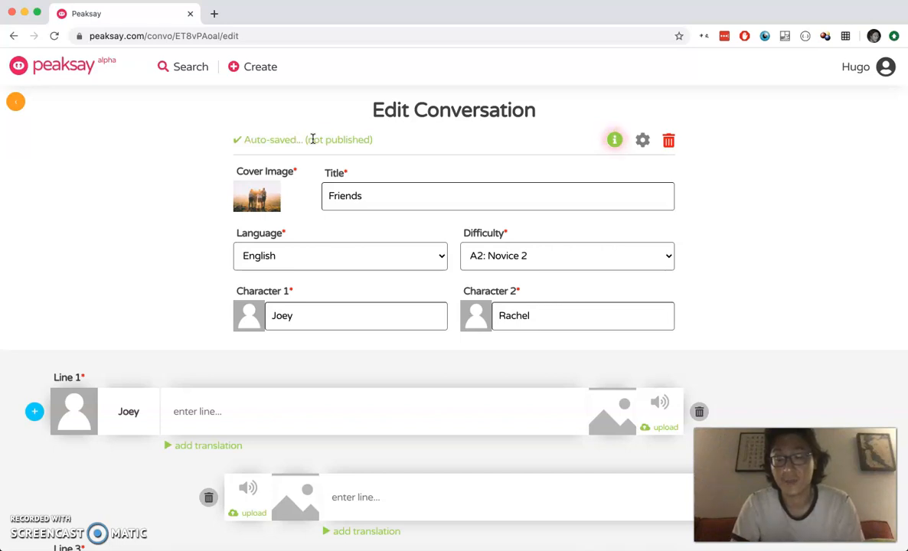
scroll("down", 3)
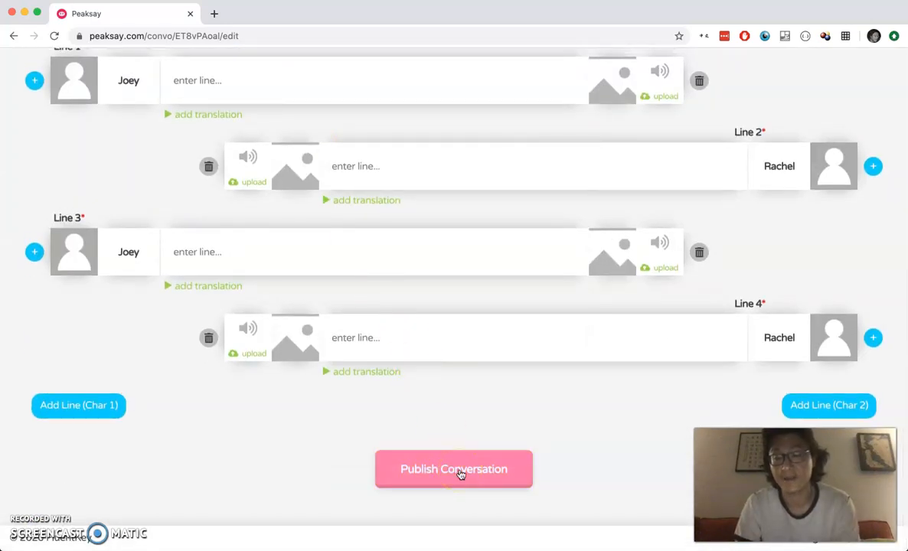
left_click(454, 468)
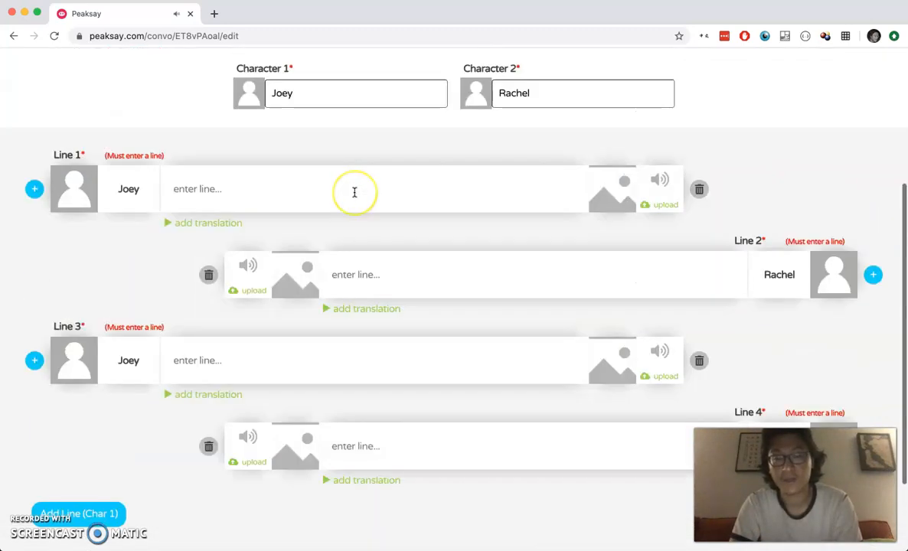
Step: Delete extra empty lines, leaving four alternating lines for Joey and Rachel
scroll("down", 3)
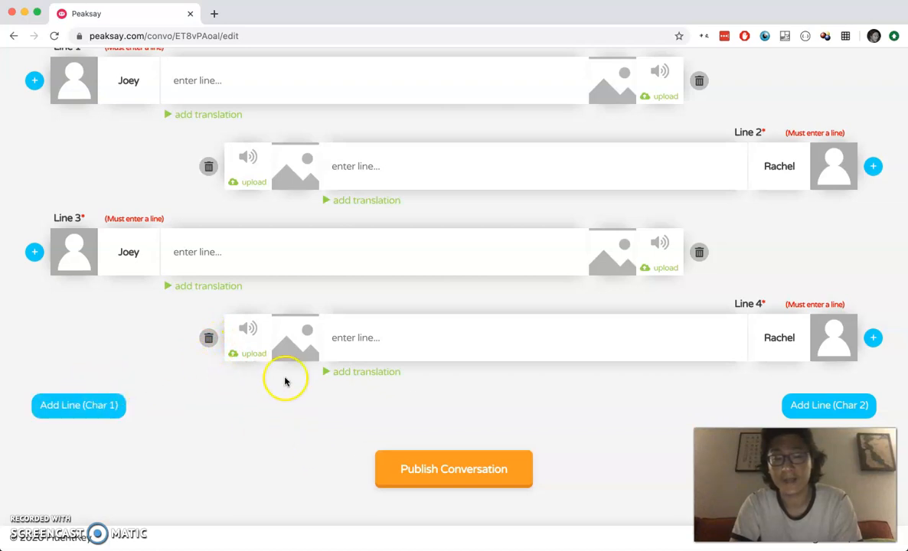
left_click(208, 339)
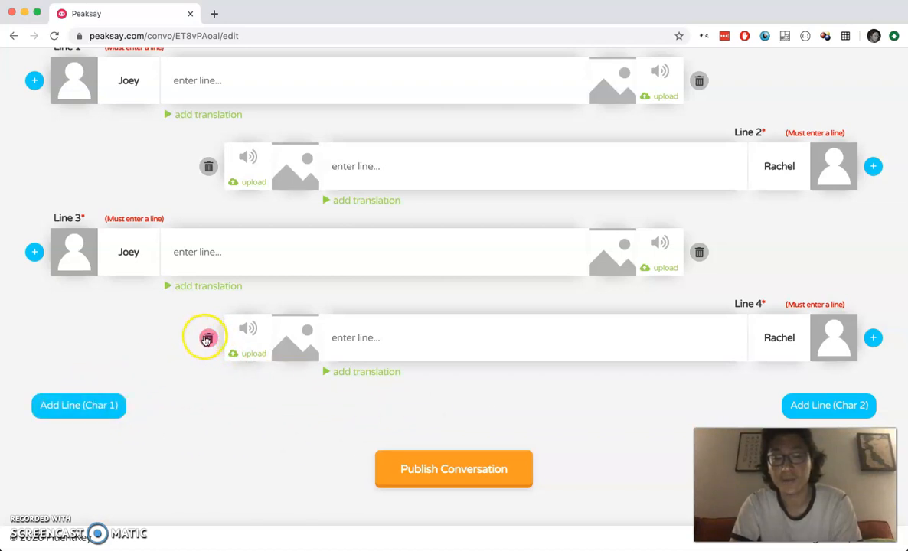
left_click(206, 339)
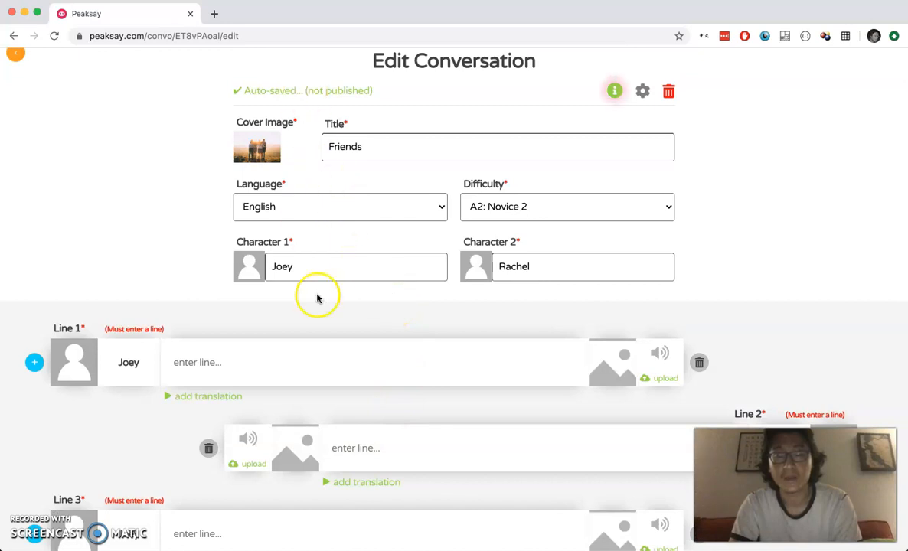
Step: Write Joey's first line 'How you doing? I'm doing great.' and bring up its audio upload
type("How you doing?")
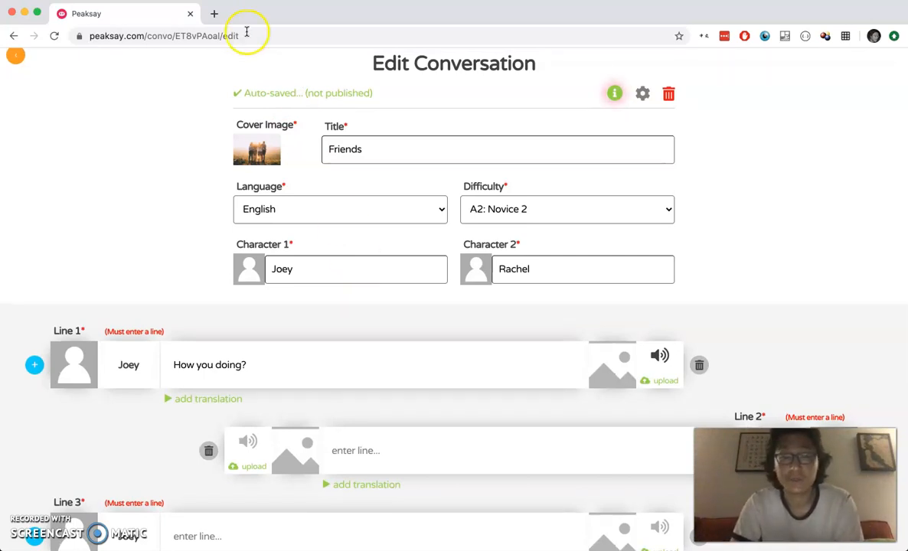
mouse_move(204, 104)
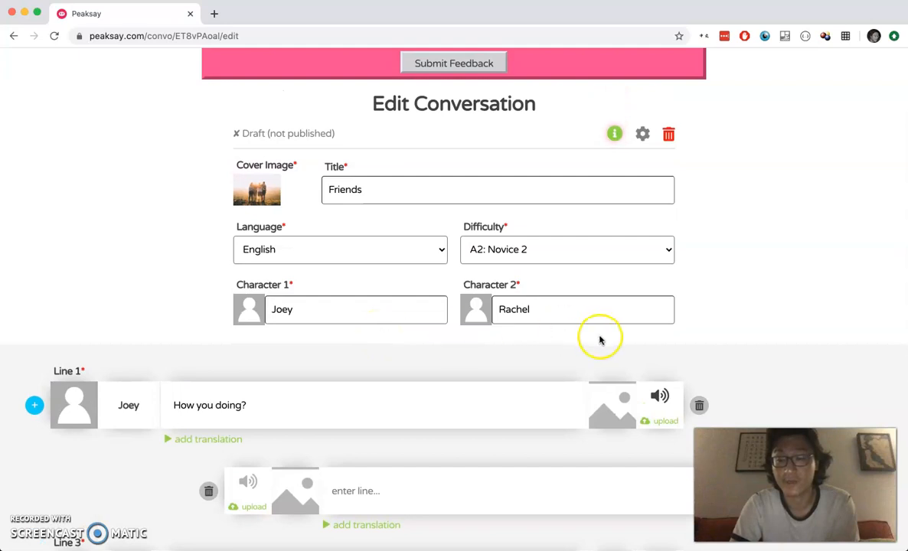
mouse_move(642, 377)
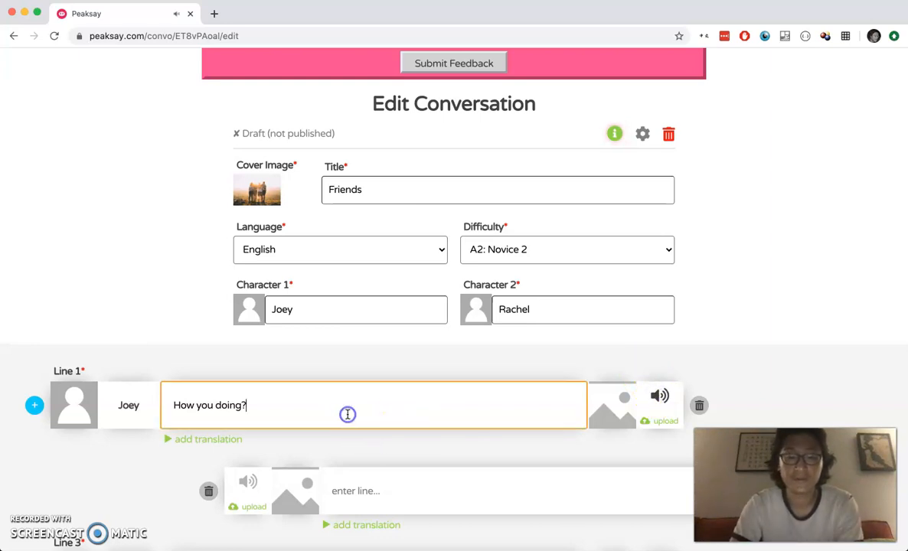
scroll("down", 3)
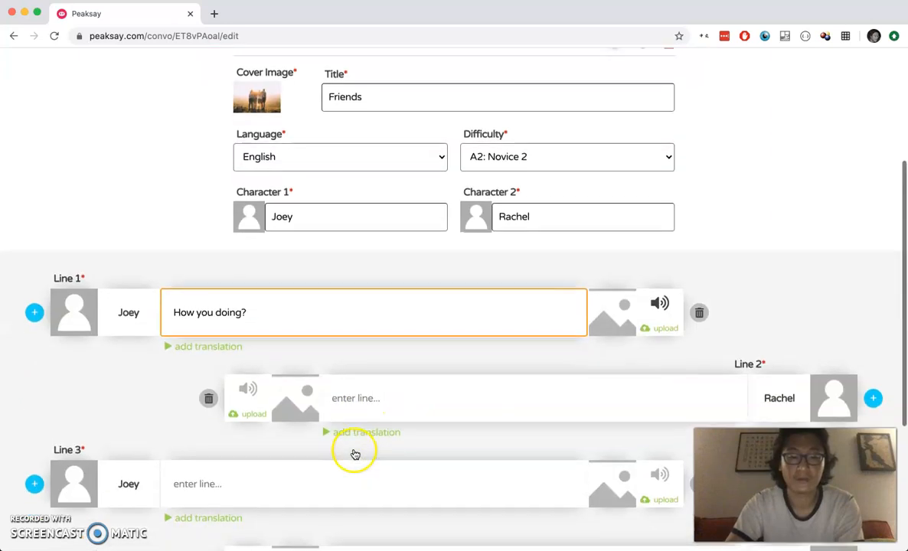
scroll("down", 3)
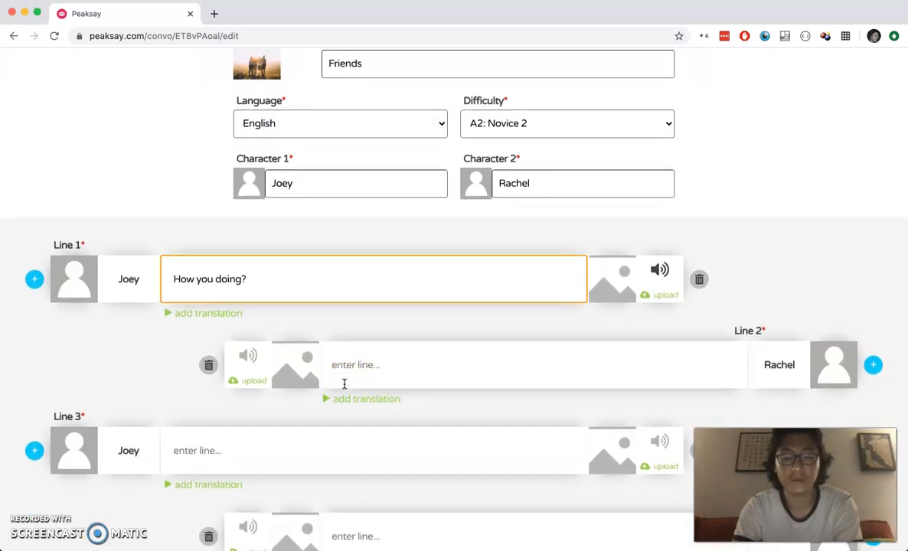
type("I'm doing great.")
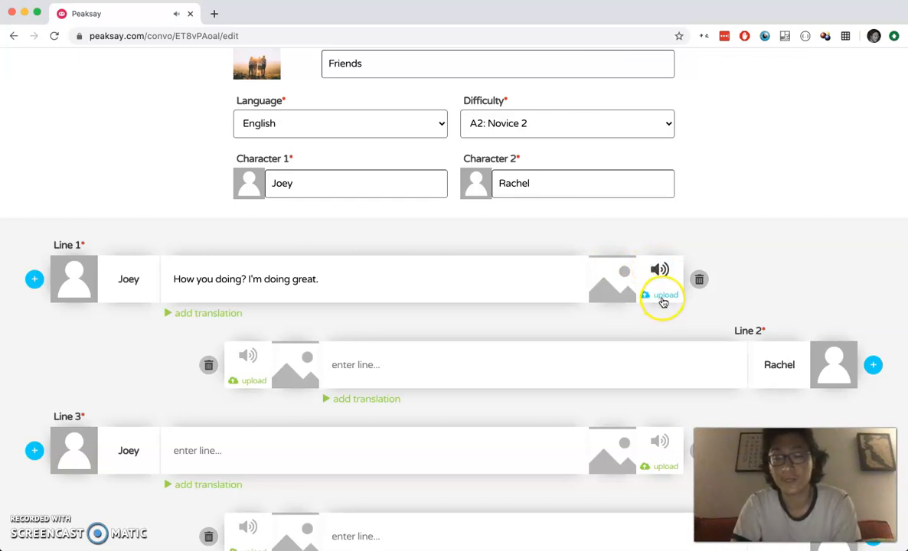
left_click(664, 297)
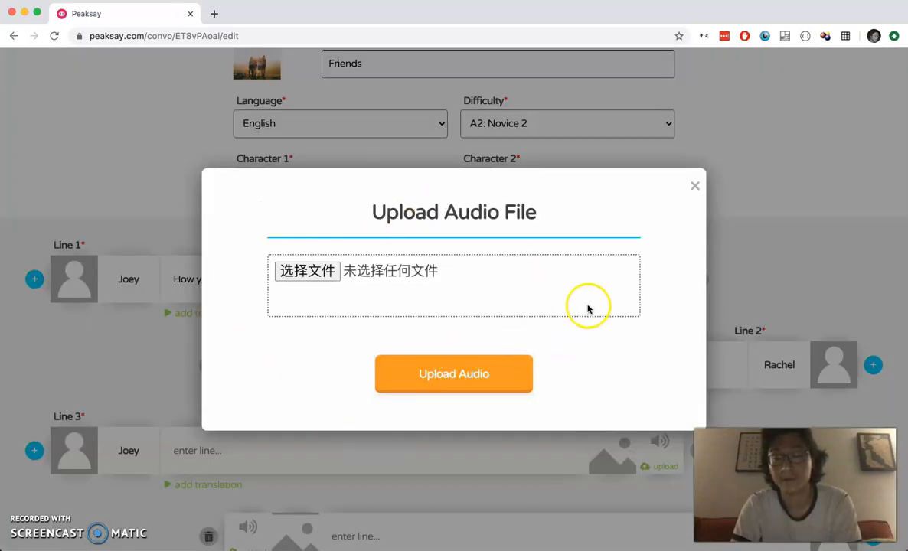
Step: Close the audio upload without a file and go to choose an image for Joey's first line
left_click(695, 186)
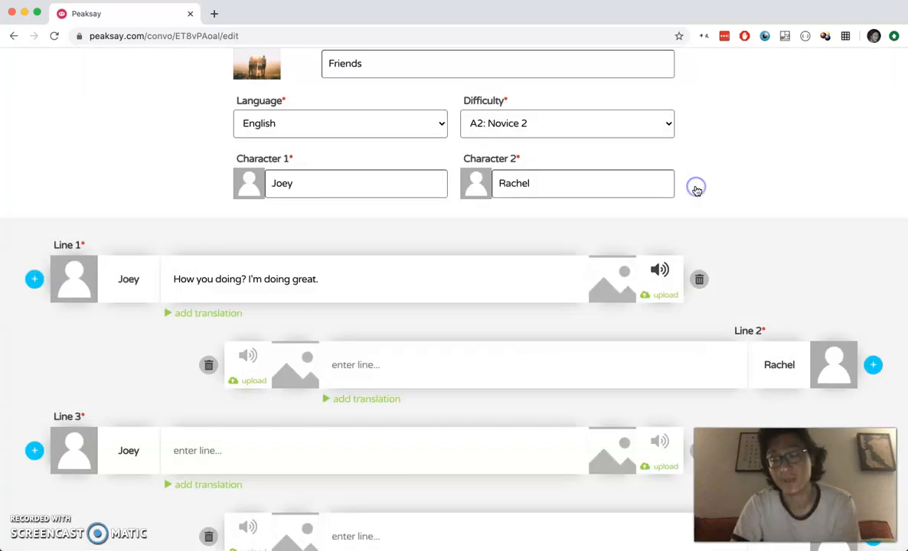
mouse_move(636, 320)
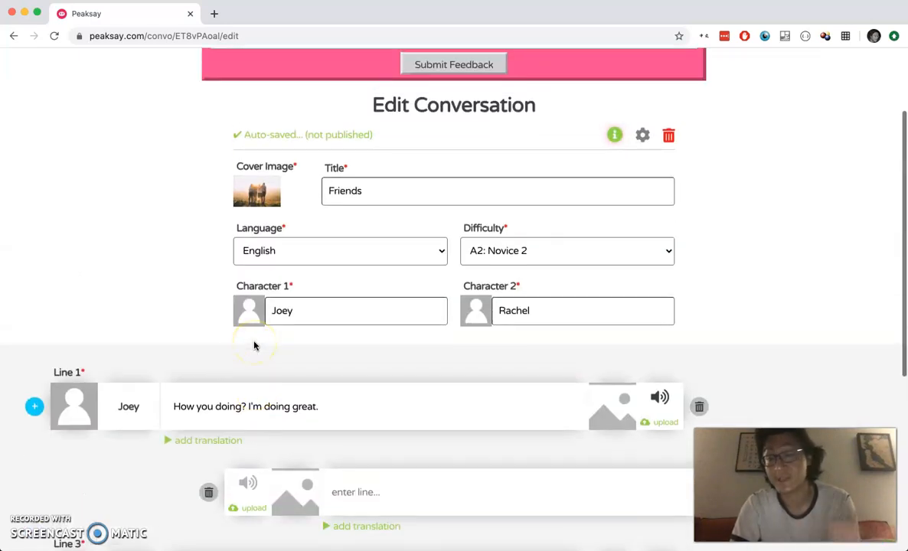
mouse_move(448, 358)
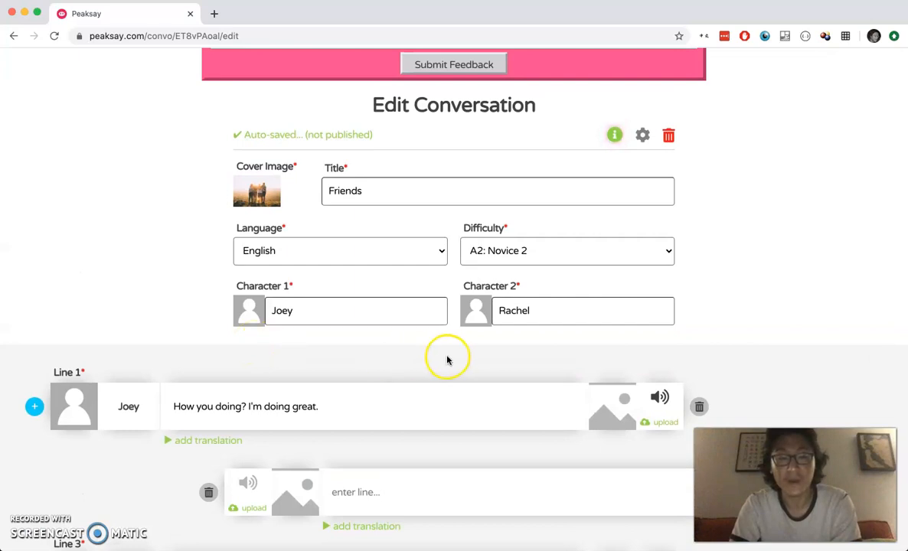
left_click(612, 407)
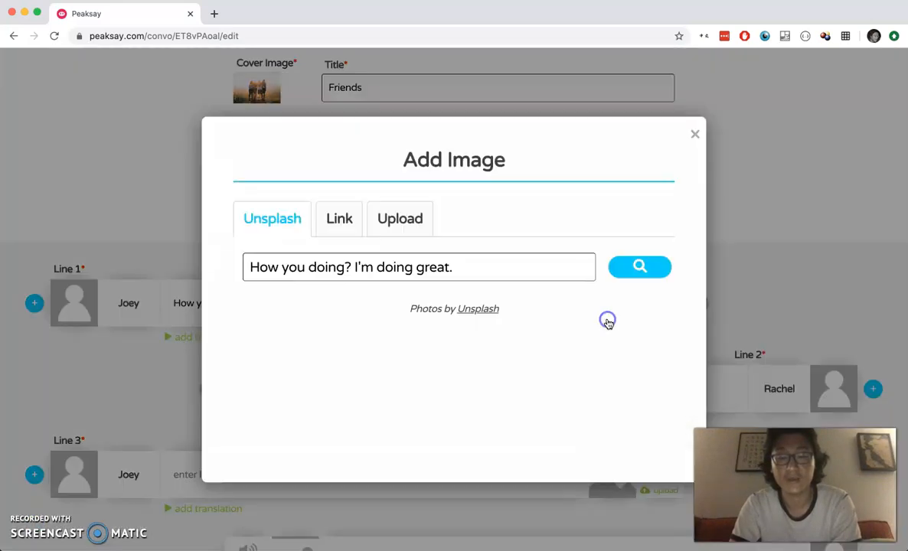
Step: Search Unsplash for 'happy' and pick the cheering-person photo for Joey's first line
left_click(639, 267)
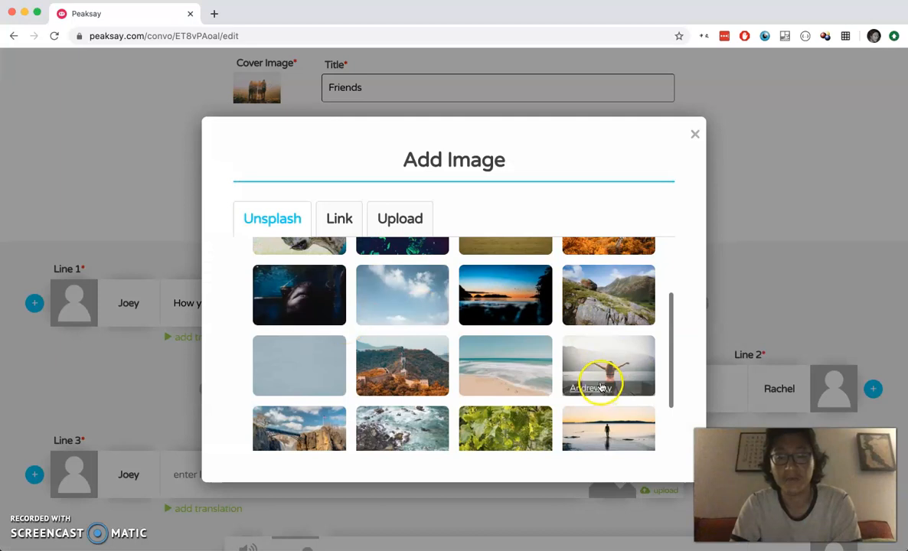
type("How you doing? I'm doing great.")
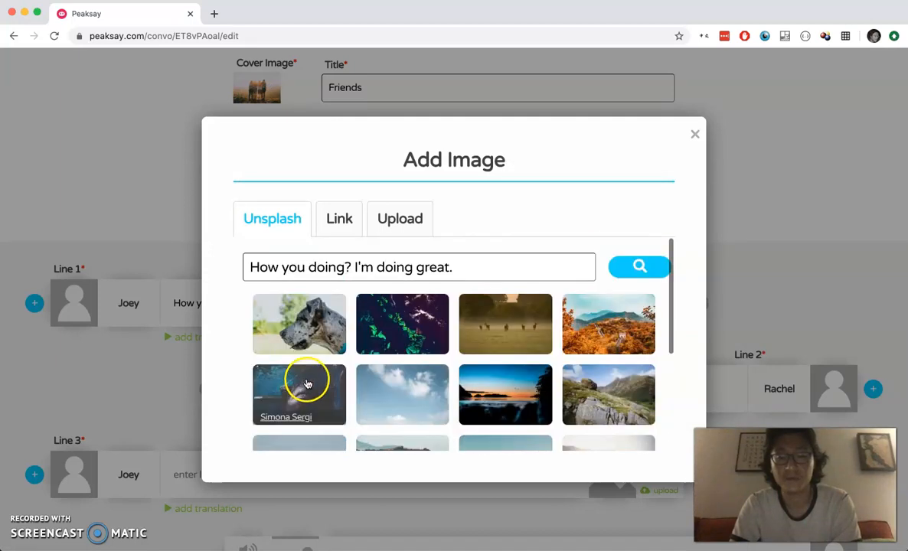
left_click(420, 266)
type("m")
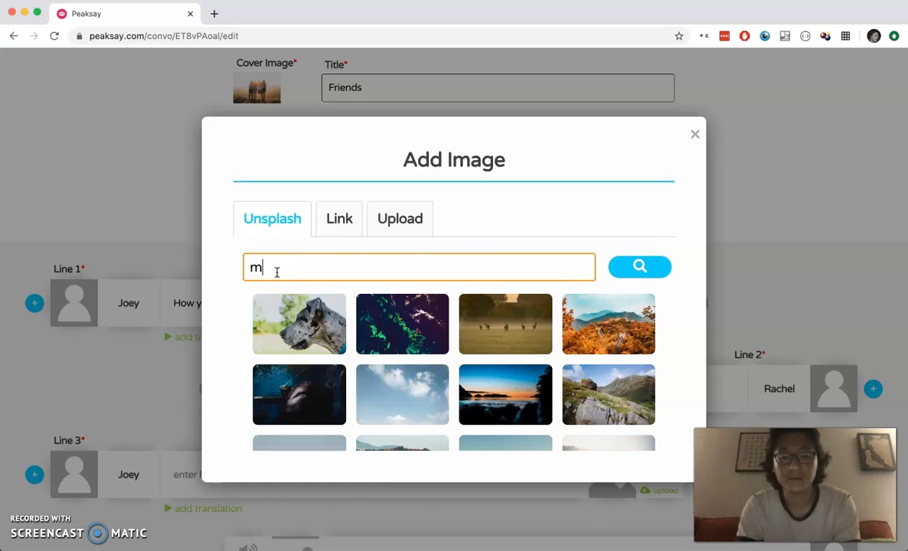
type("h")
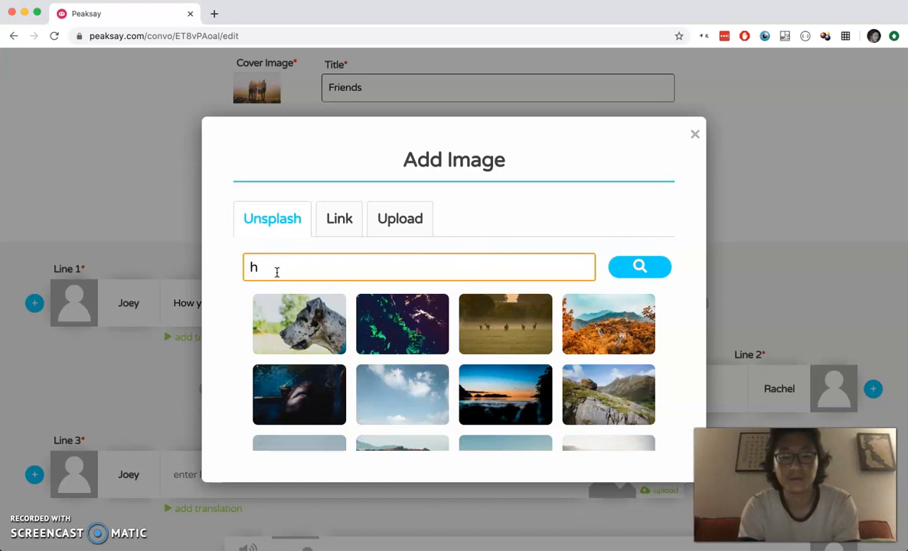
type("appy")
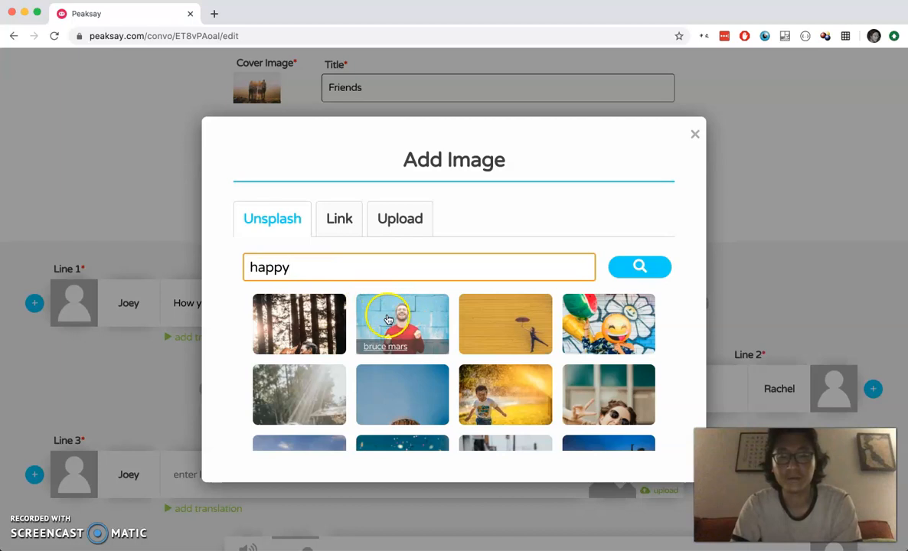
left_click(402, 324)
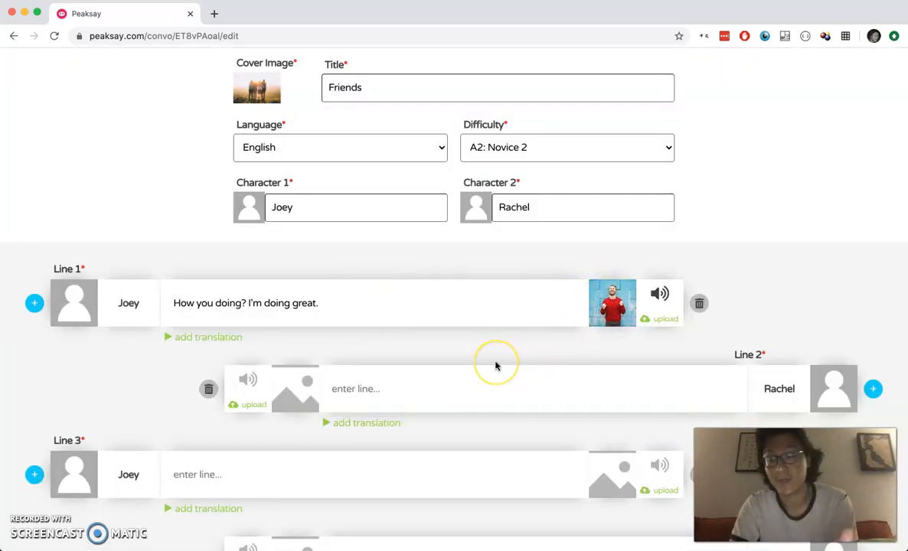
Step: Add a new line spoken by Joey after Rachel's line, then type 'vxvc' in the feedback box
scroll("down", 3)
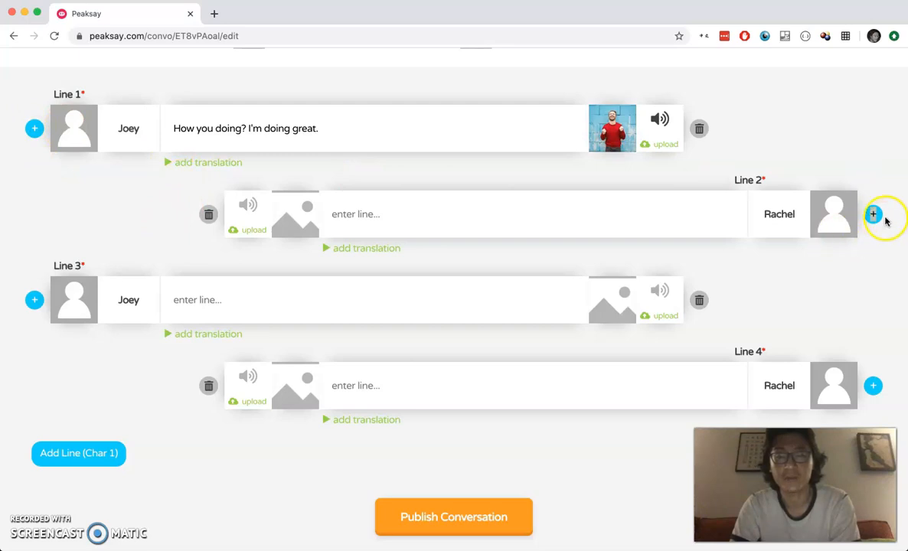
left_click(874, 215)
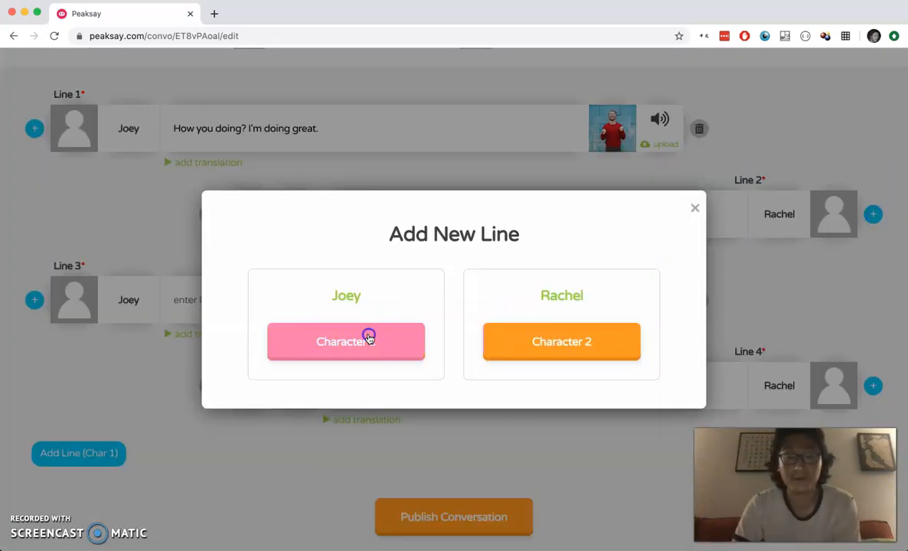
left_click(346, 342)
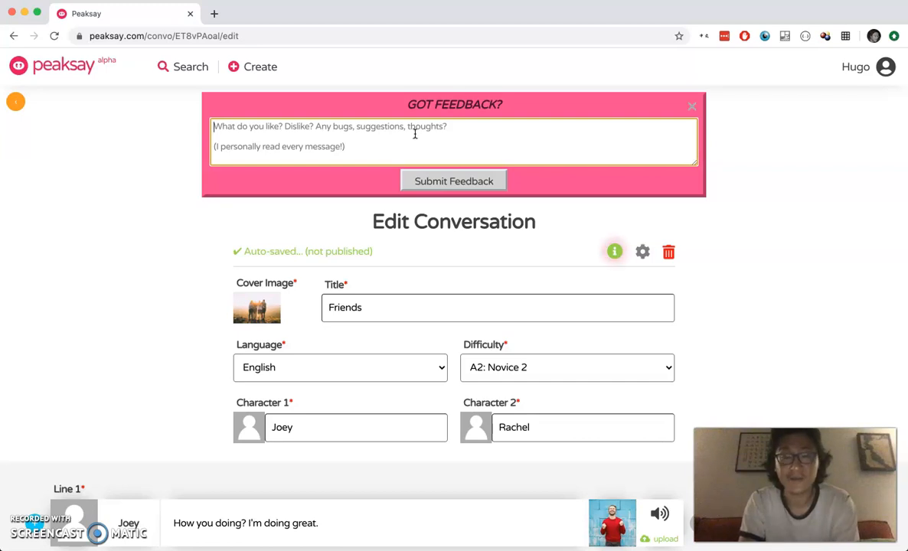
type("vxvc")
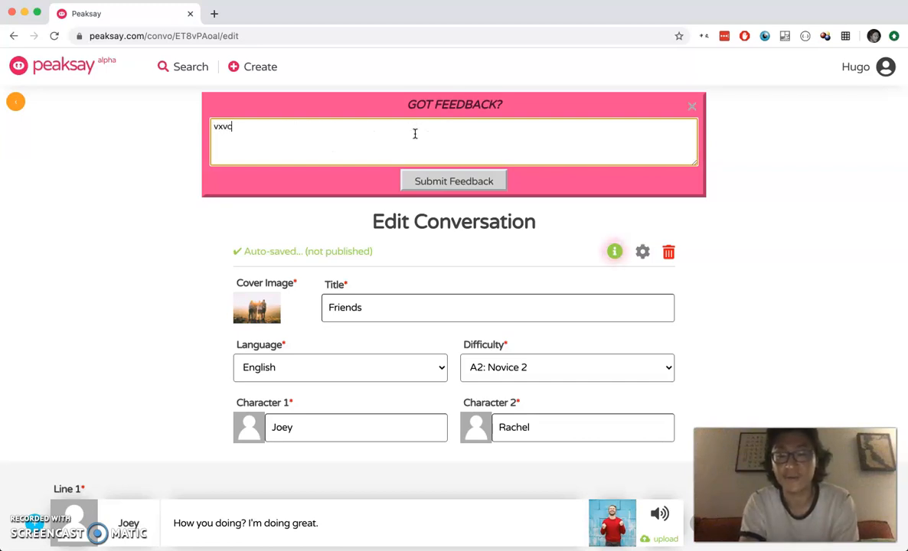